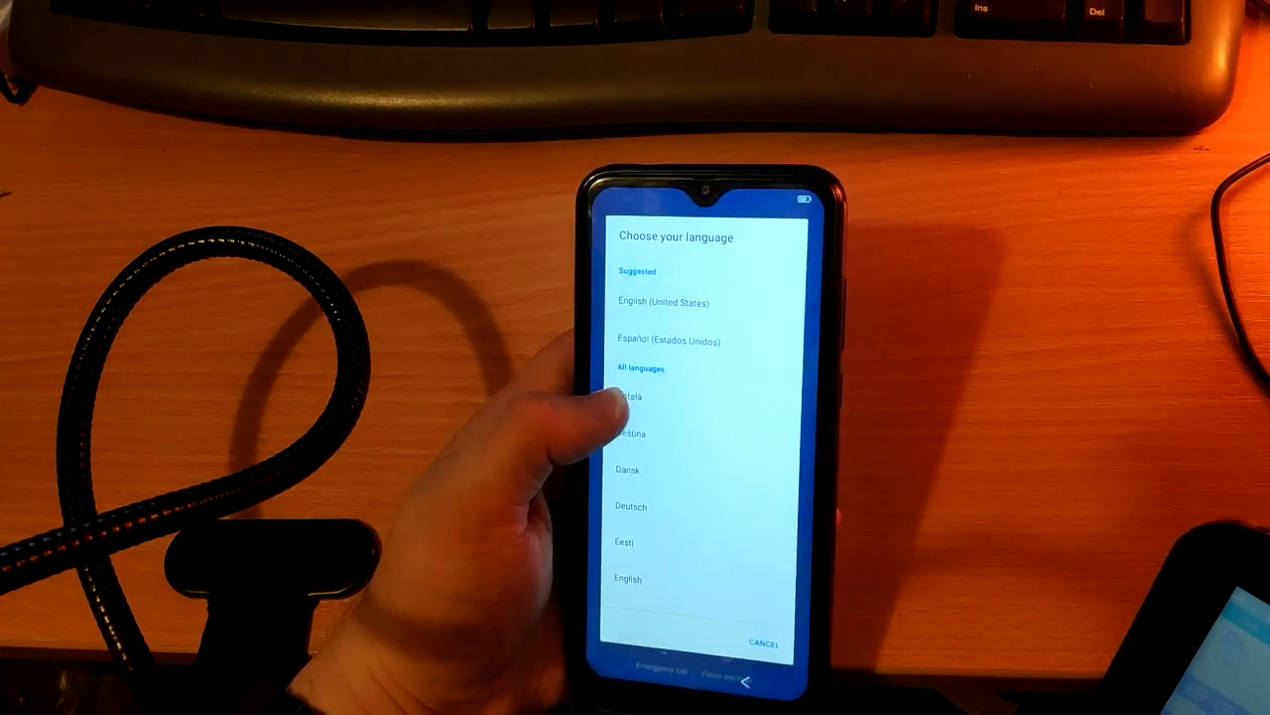
Choose a language on the setup wizard's 'Choose your language' screen
left_click(627, 579)
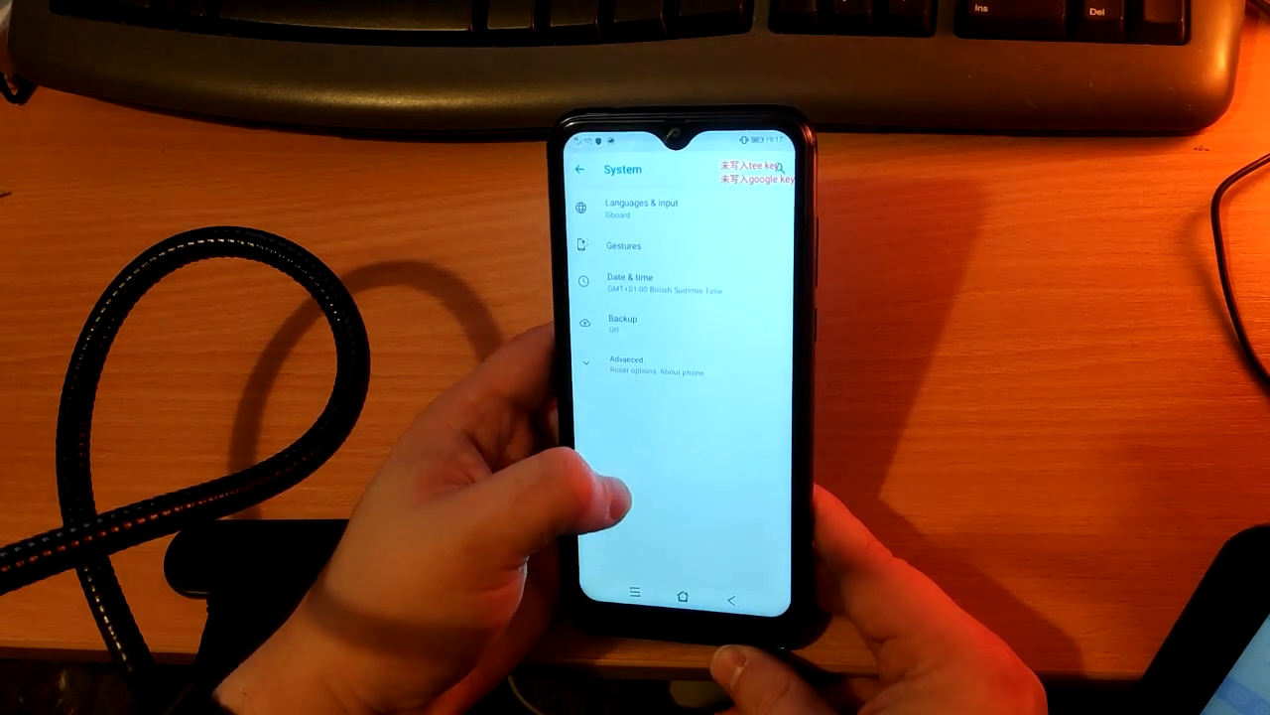
Tap Build number under About phone to become a developer, then open Developer options
left_click(625, 365)
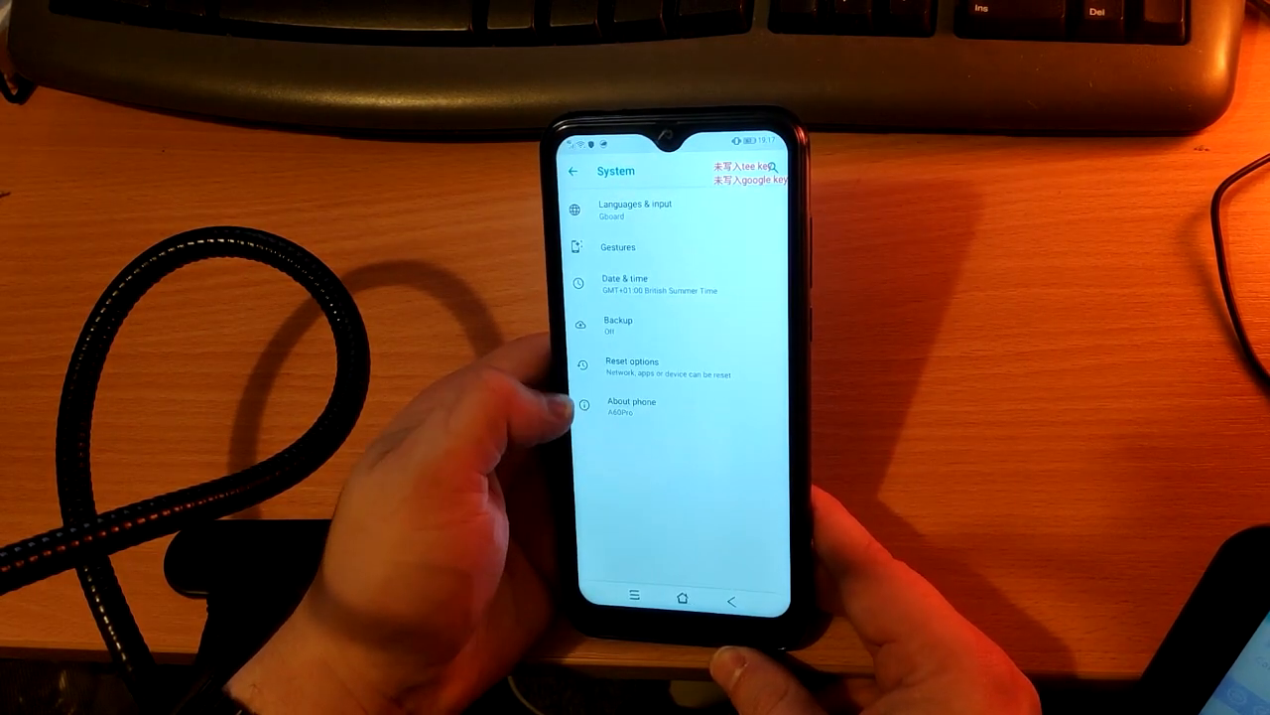
left_click(630, 407)
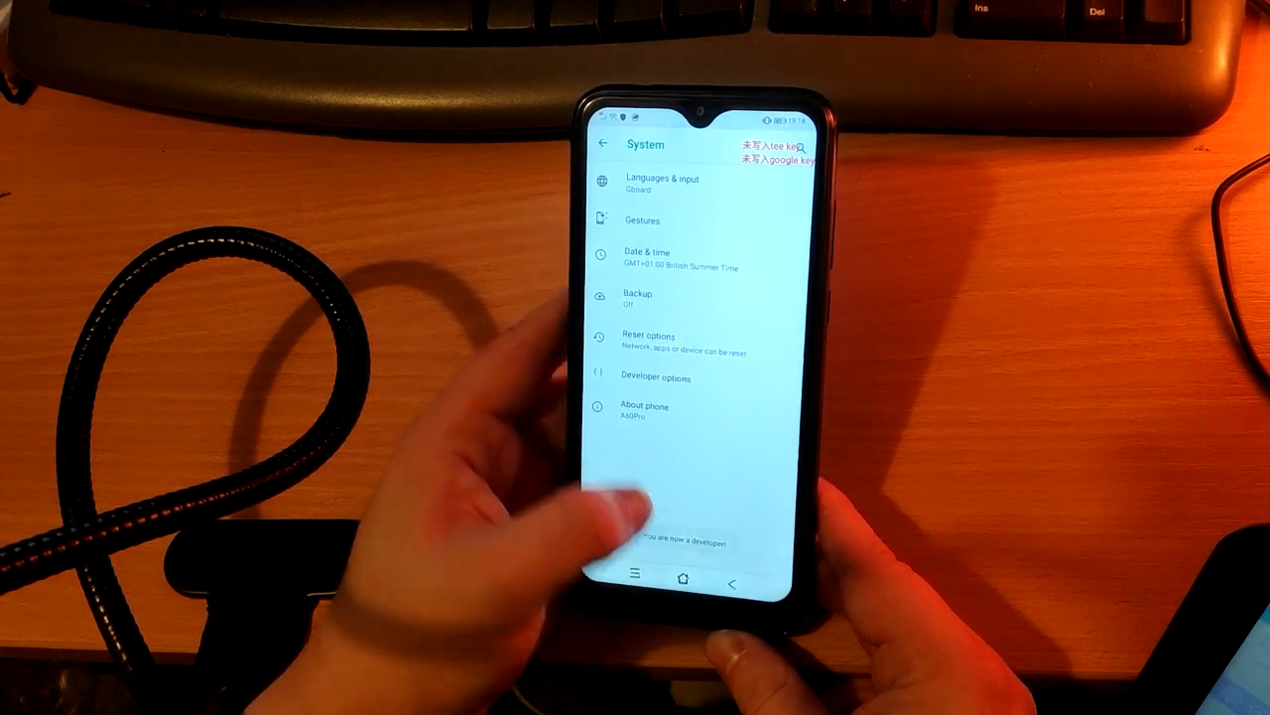
left_click(658, 376)
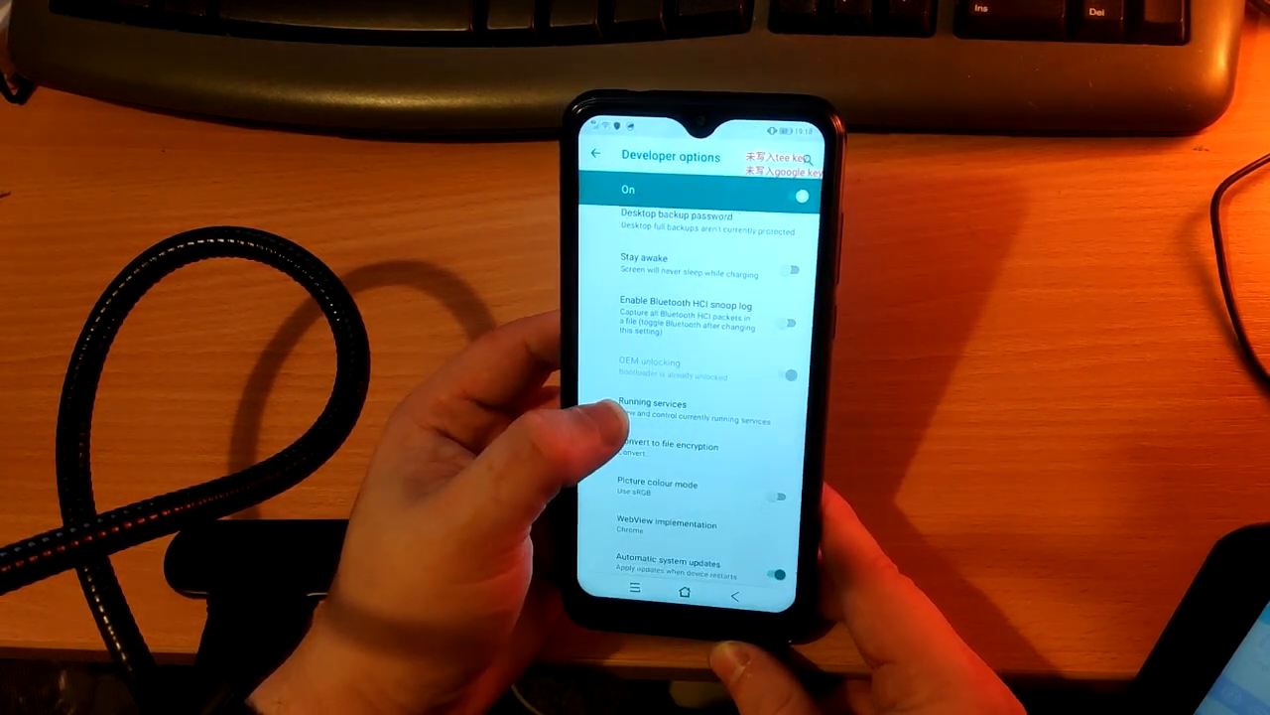
Scroll Developer options down to the Debugging section with USB debugging
scroll("down", 3)
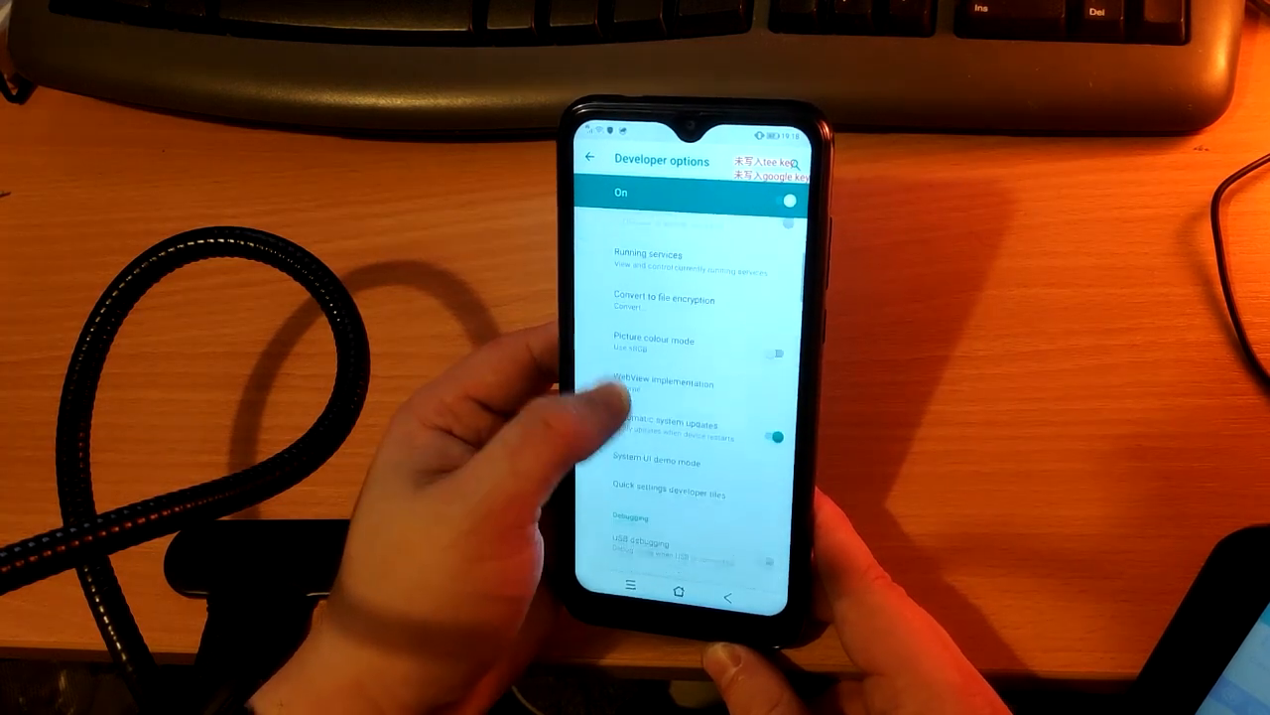
scroll("down", 3)
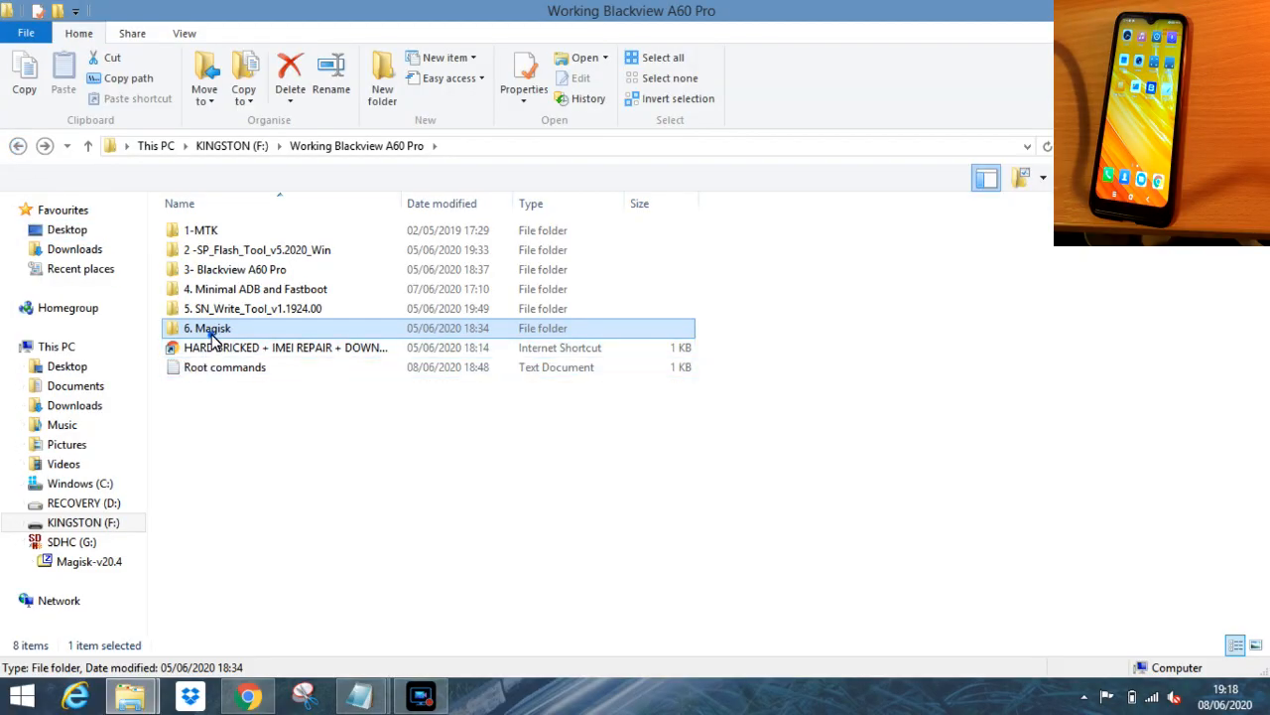
Open the 6. Magisk folder, select Magisk-v20.4, and go to the SDHC (G:) drive
double_click(208, 328)
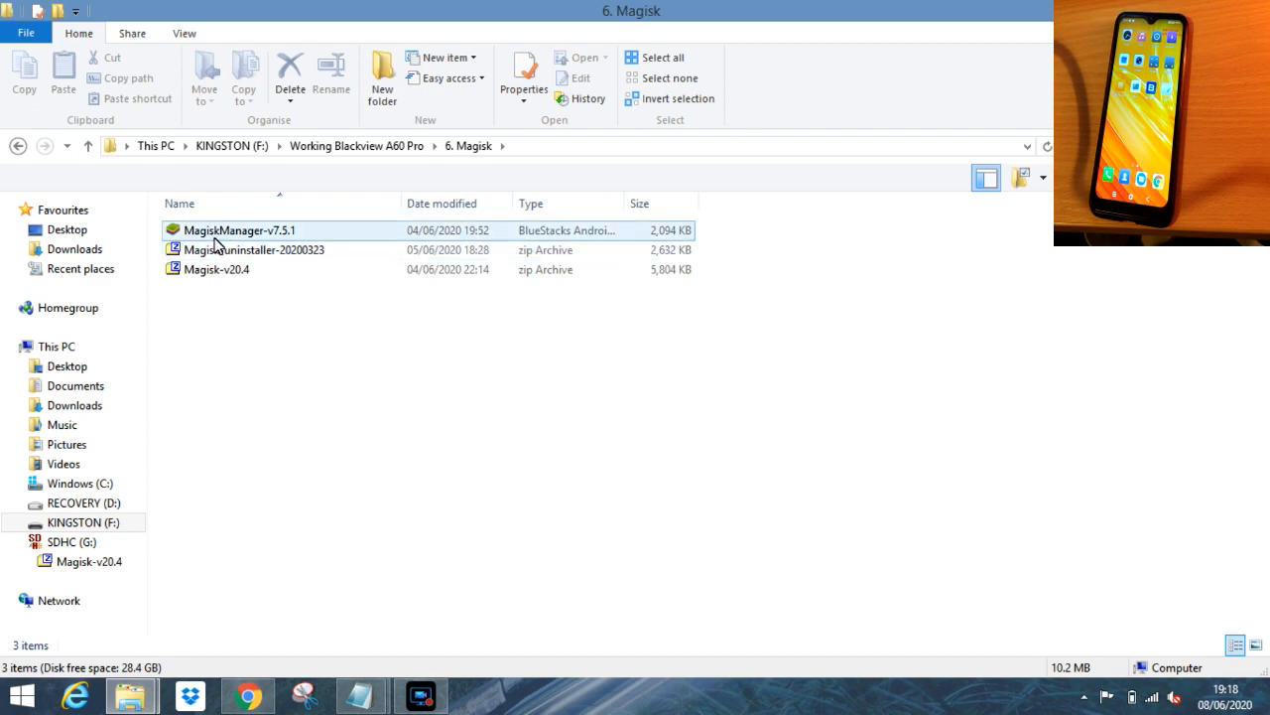
mouse_move(218, 229)
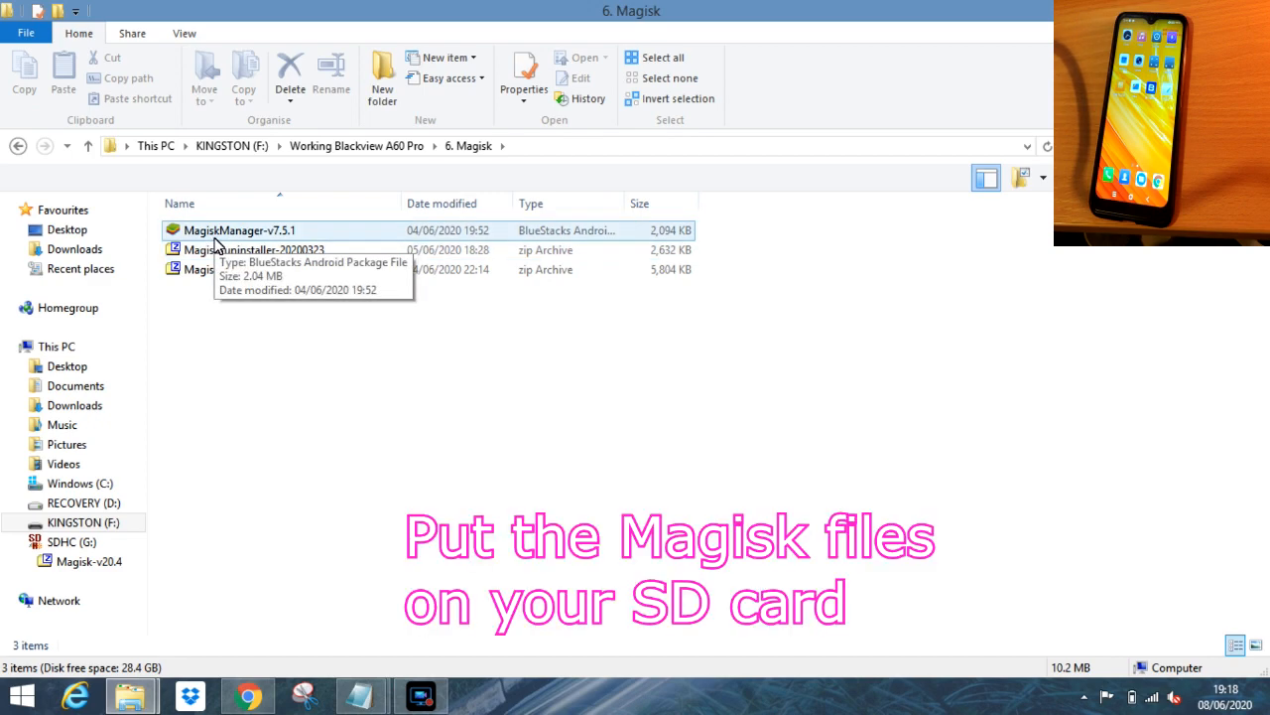
left_click(217, 269)
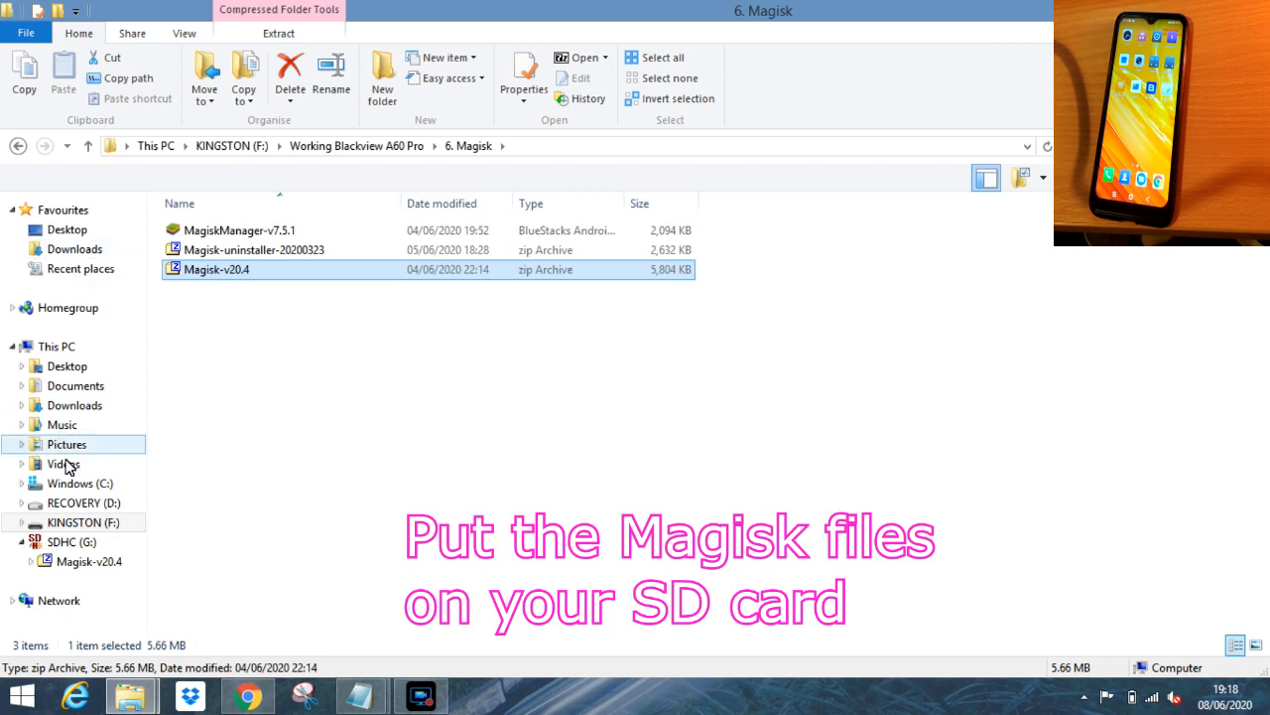
left_click(71, 541)
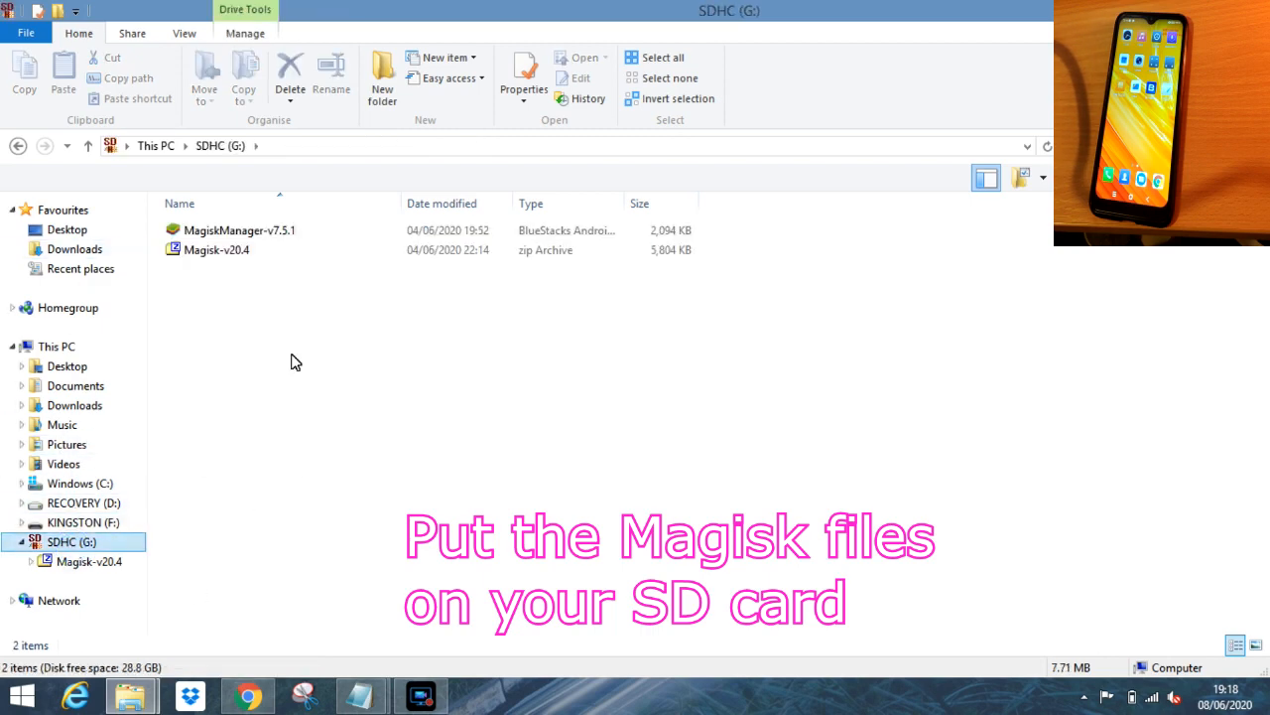
mouse_move(251, 295)
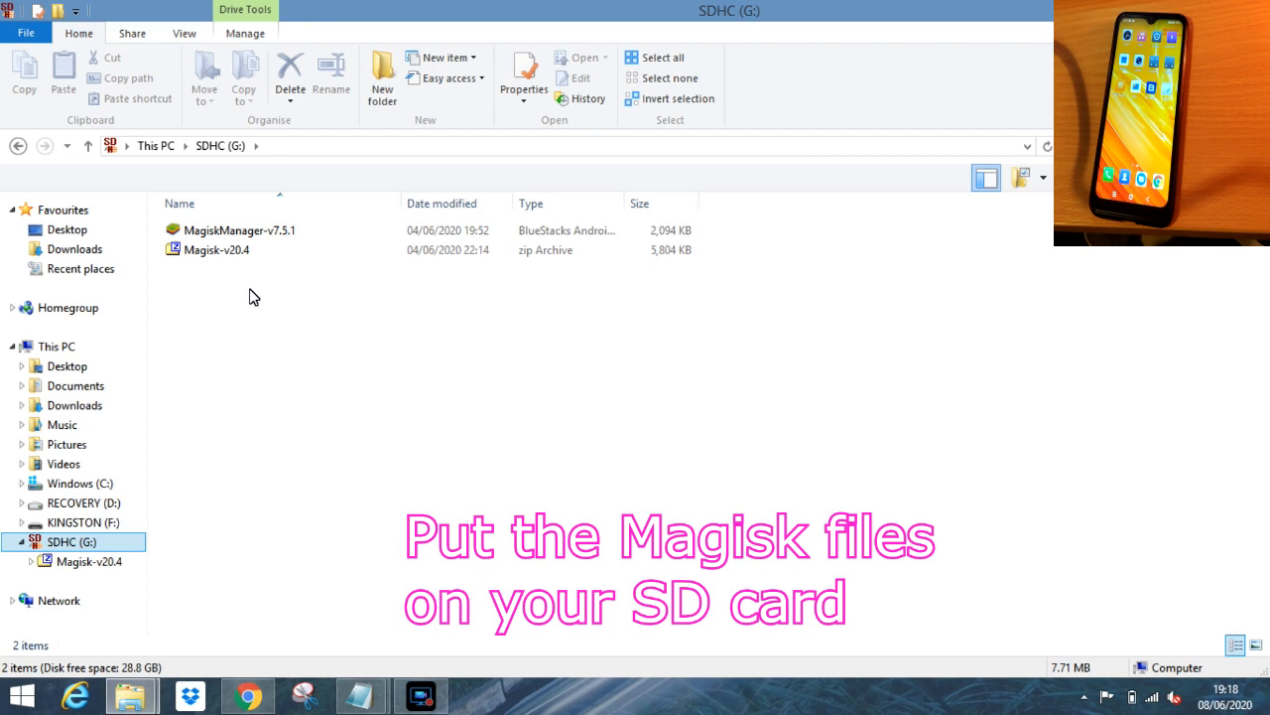